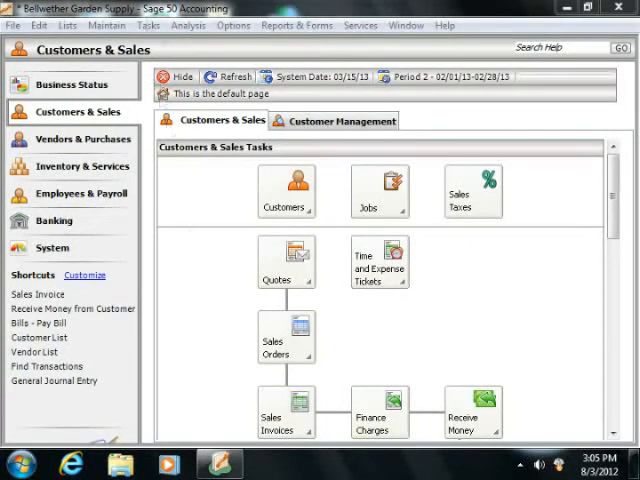
Step: Show the Tasks list of transaction entries
click(148, 24)
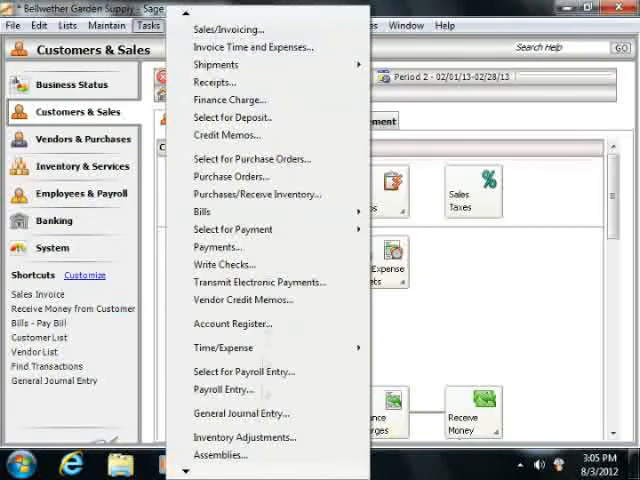
mouse_move(244, 436)
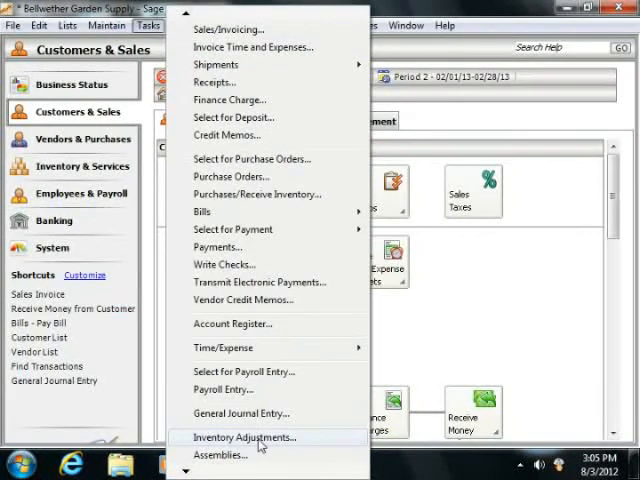
Step: Start a new, blank Inventory Adjustments entry
click(244, 436)
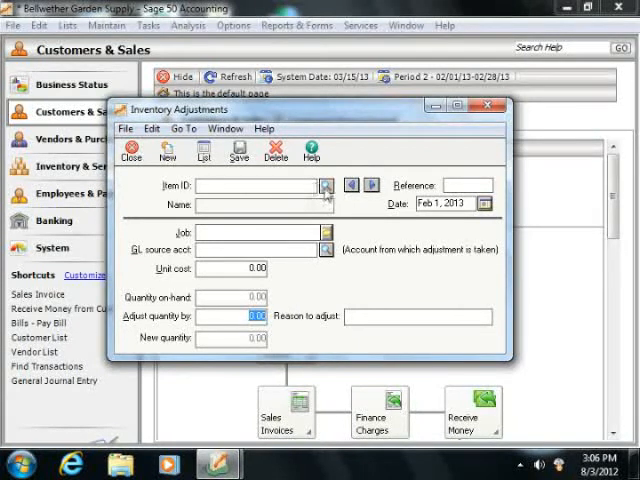
Step: Select item BOOK-11000 (BGS Floral Reference Guide), enter reference LOSS and confirm the February 2013 date
click(324, 186)
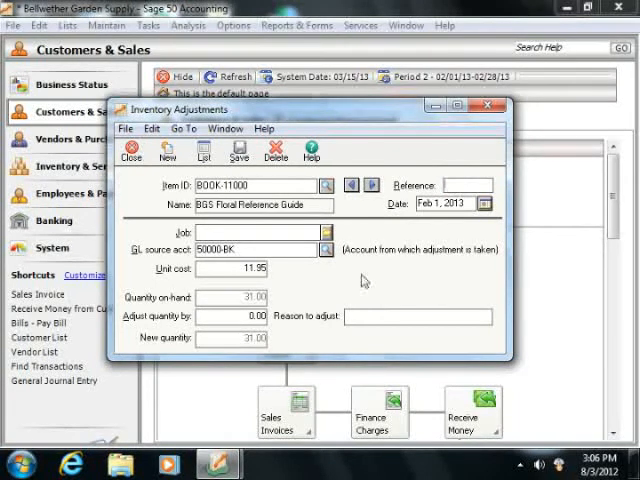
text(LOSS)
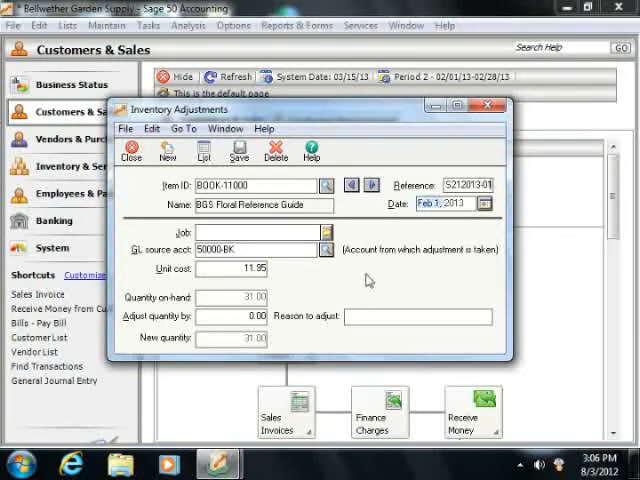
click(484, 204)
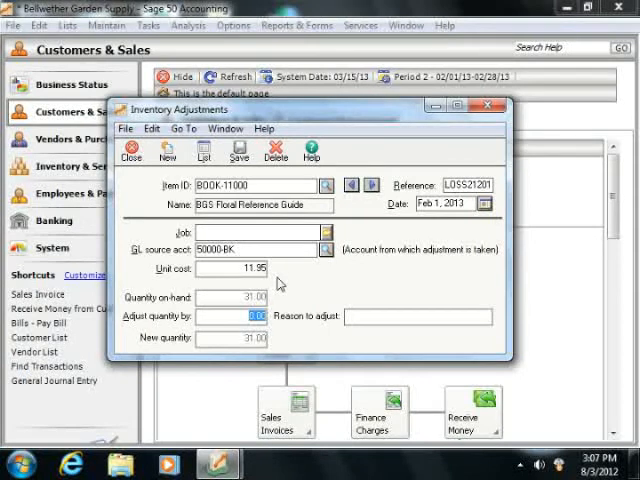
Step: Adjust quantity by -1.00 with reason 'Water damage', save, and close the window
text(1.00)
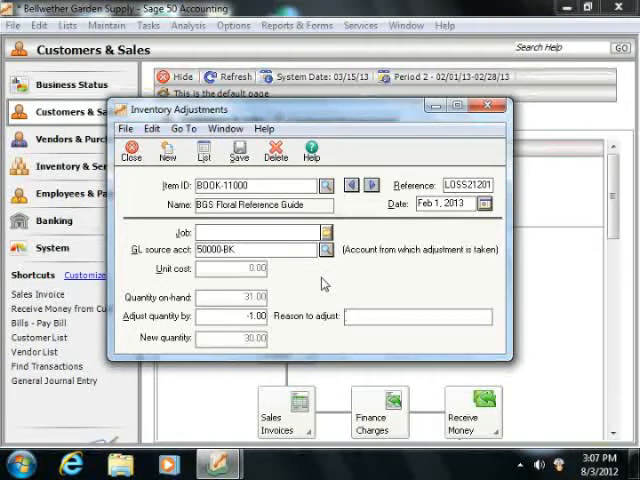
text(M)
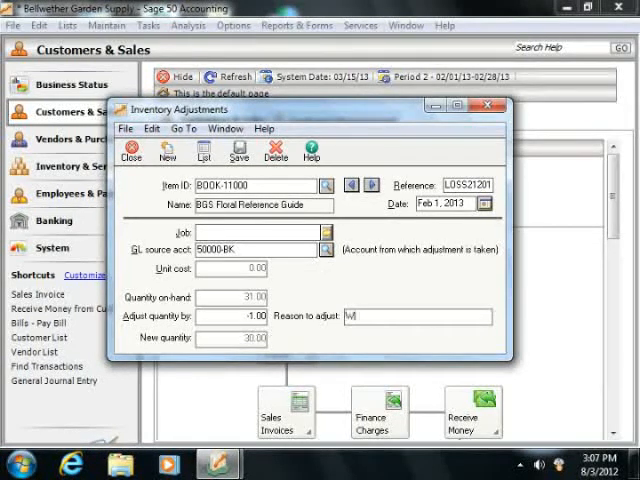
text(Water damage)
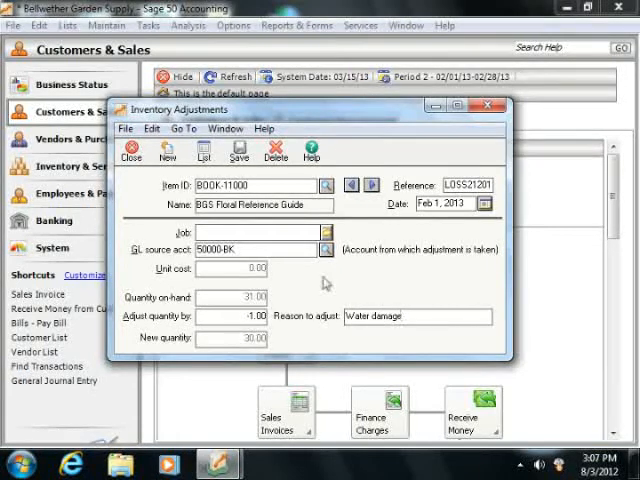
mouse_move(238, 150)
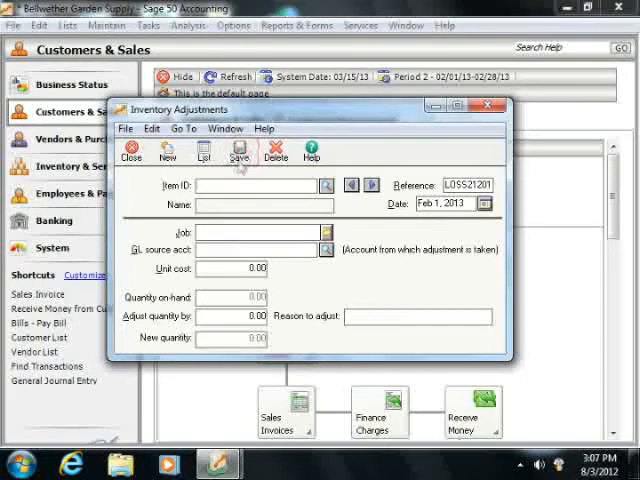
click(132, 150)
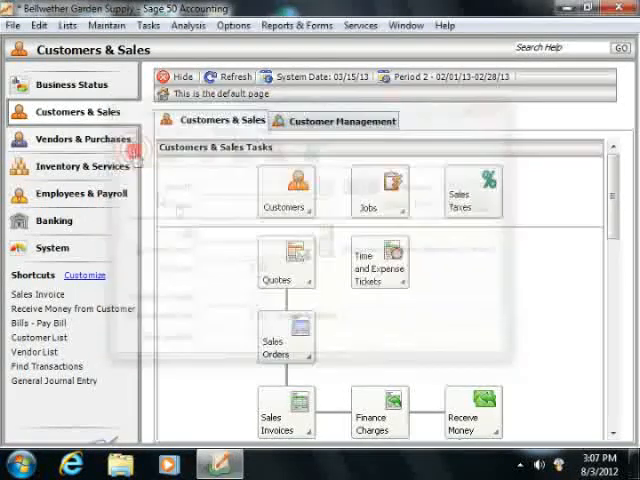